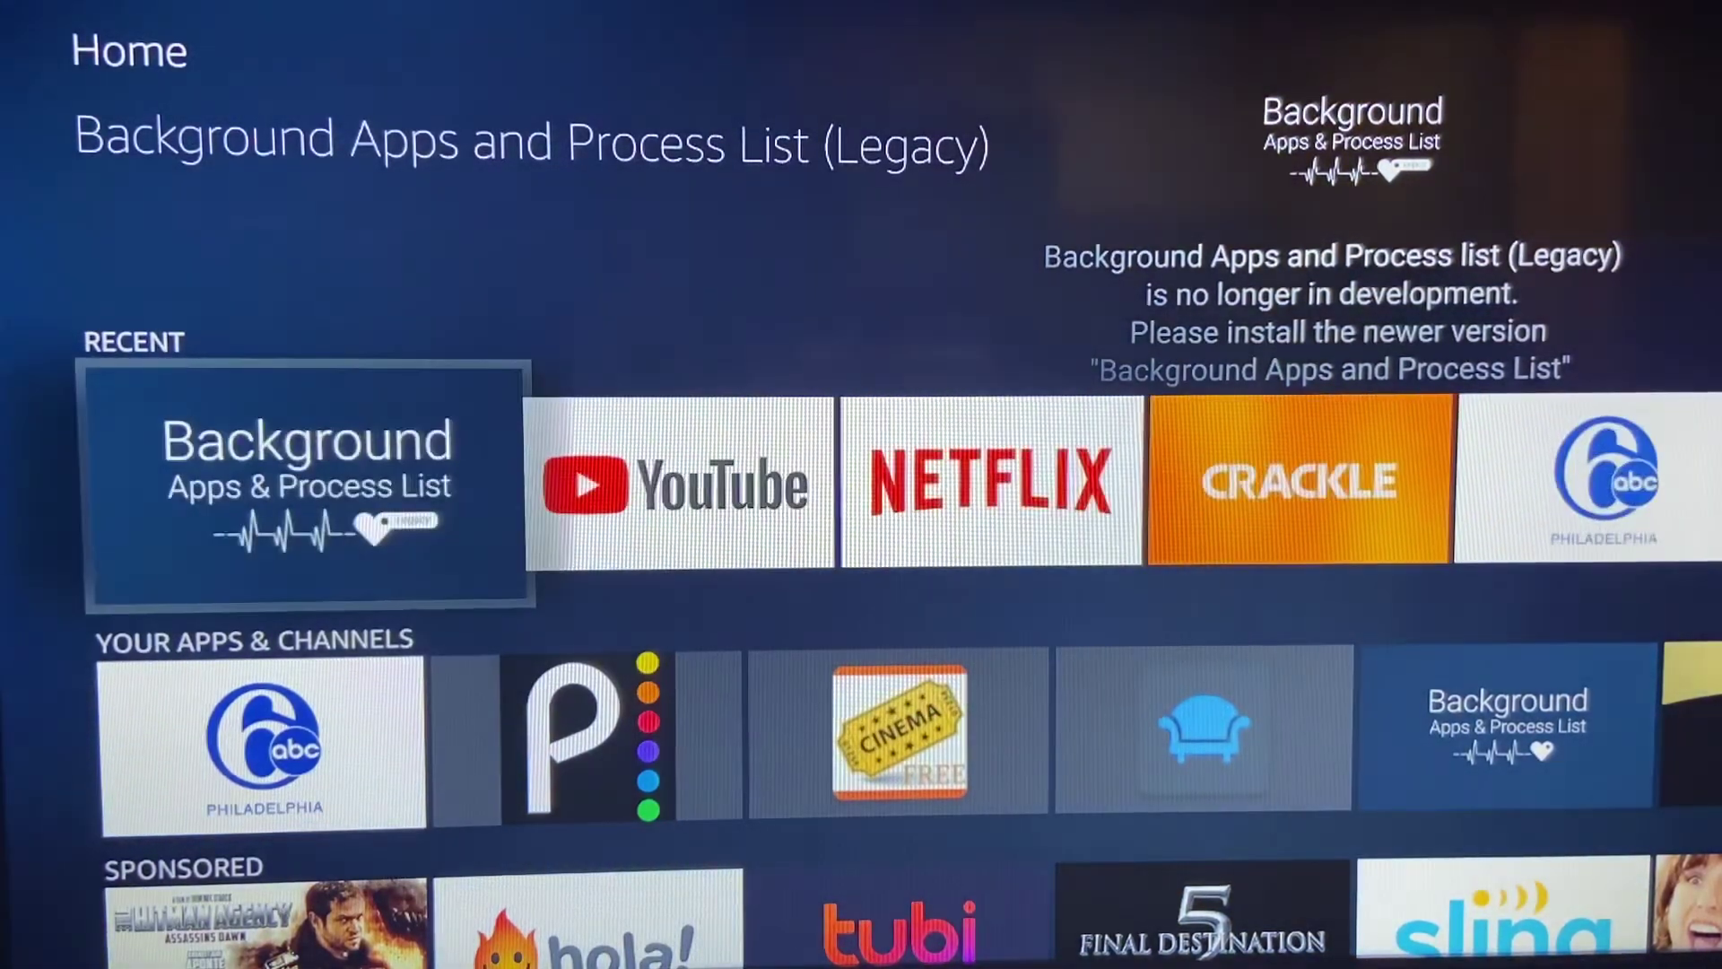
Step: Bring up the Manage/Uninstall options for Background Apps and Process List (Legacy) from its Home tile
left_click(305, 486)
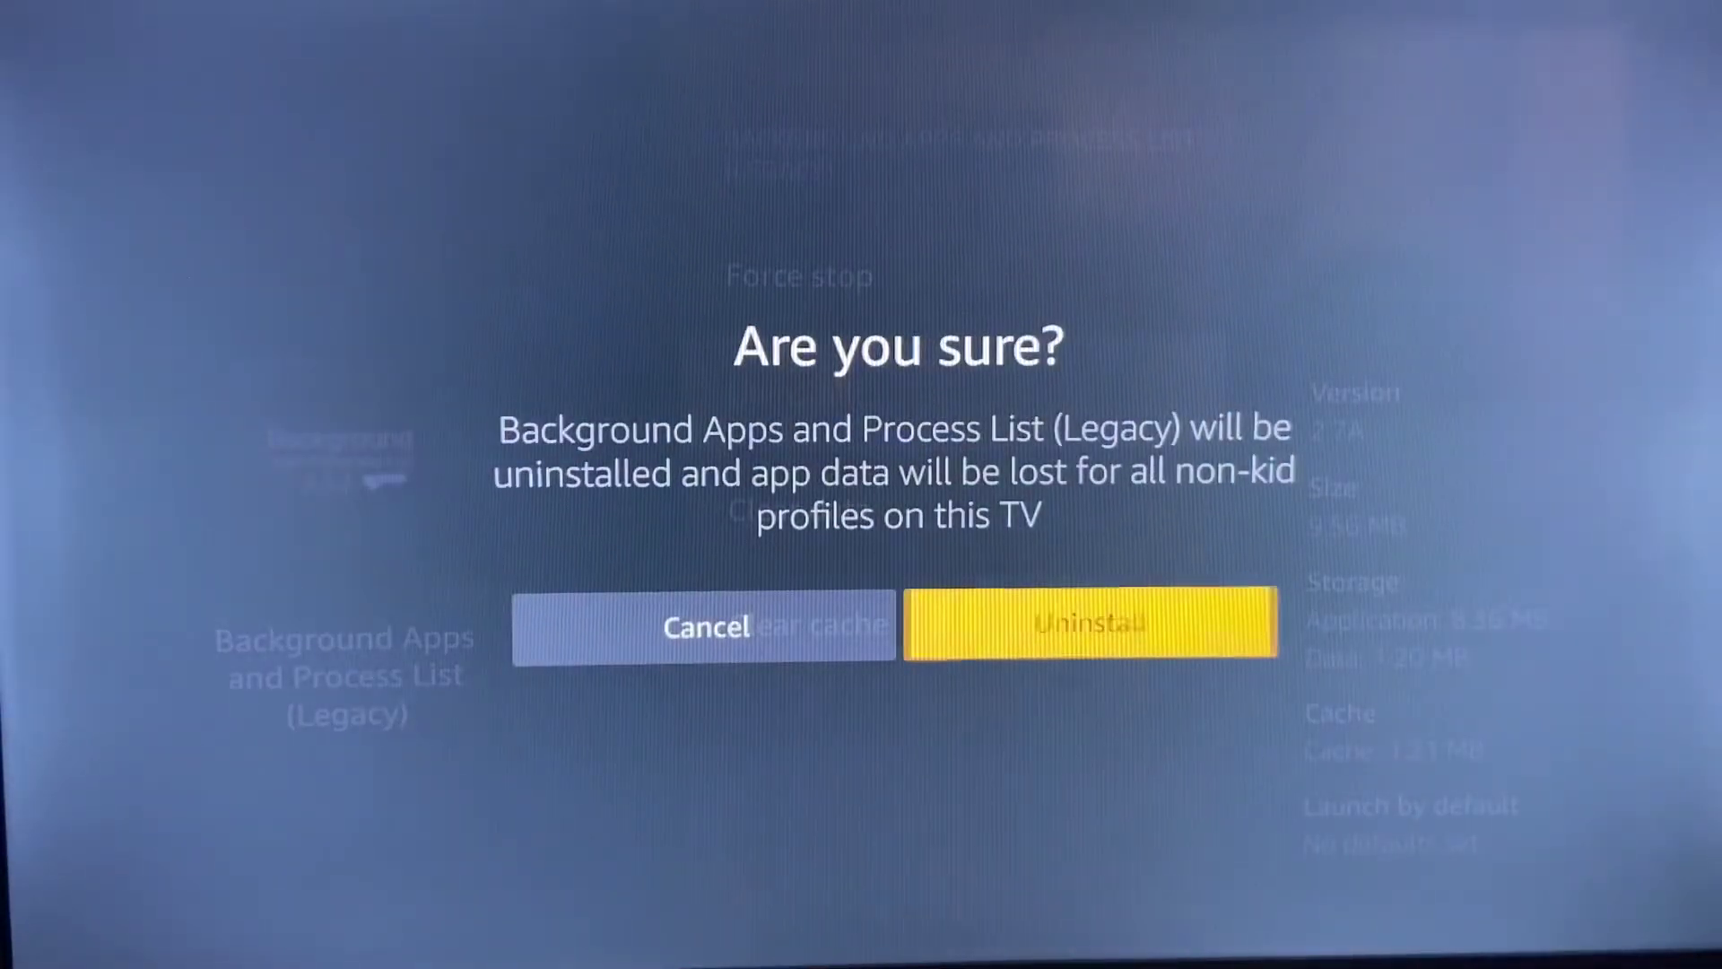
Step: Confirm the uninstall so the legacy app and its data are removed
left_click(1091, 623)
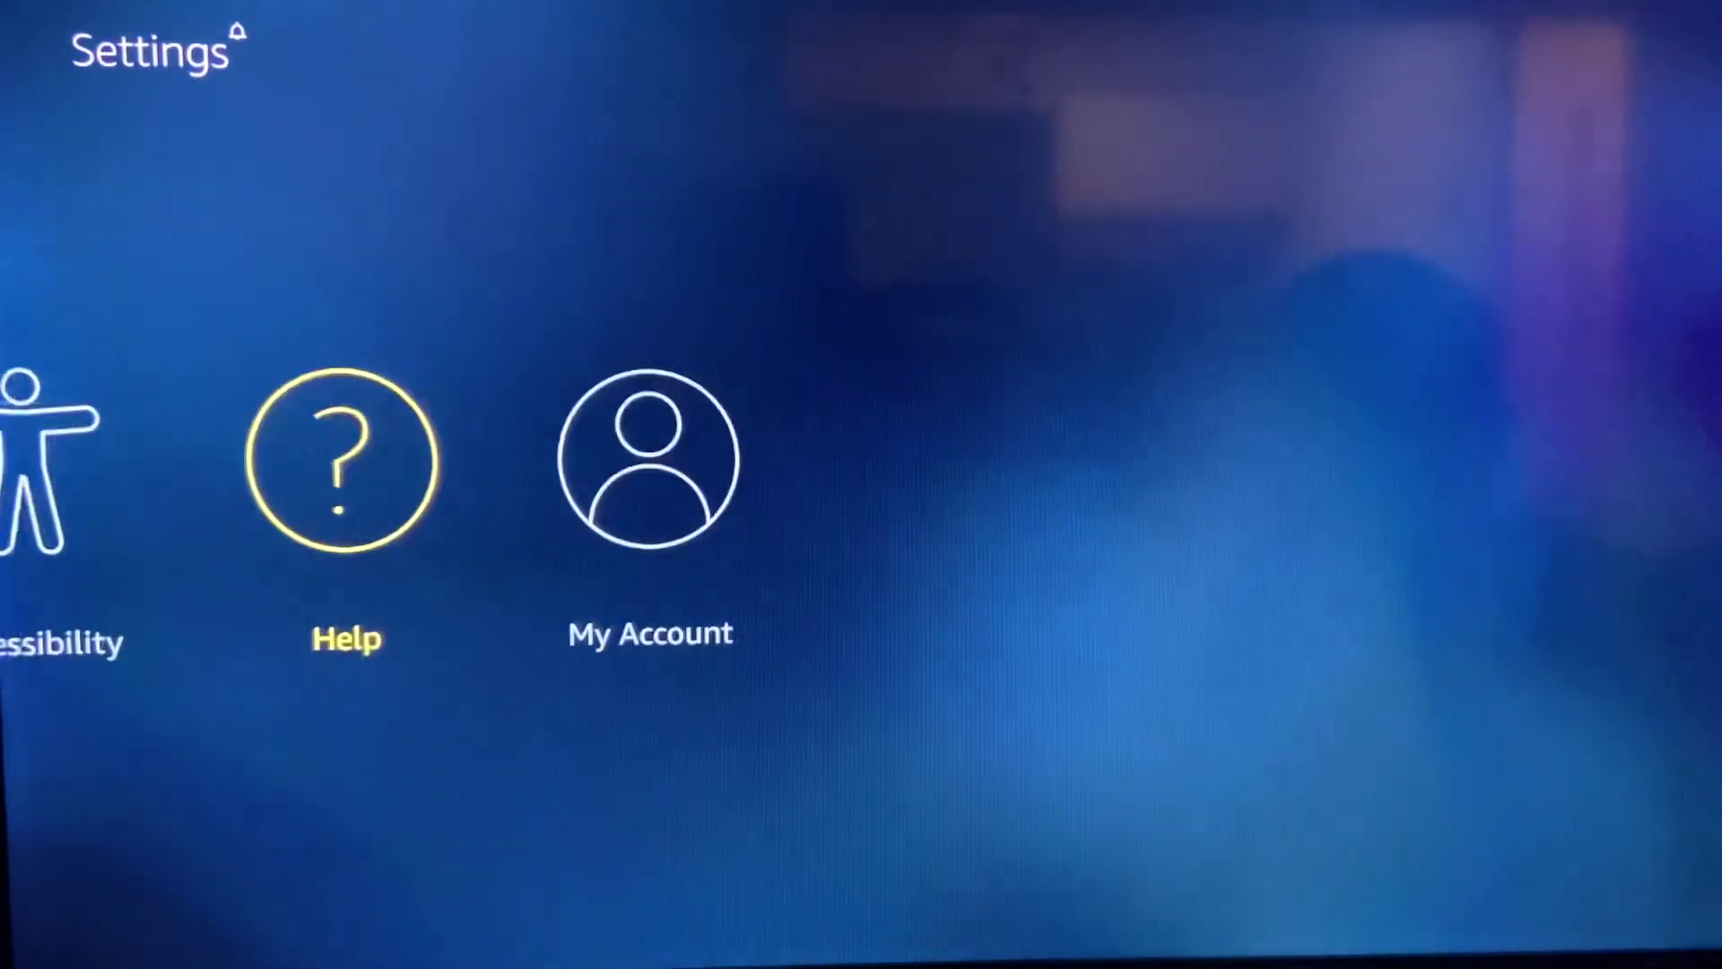
Step: Enter My Account, showing Amazon Account, Sync Amazon Content and Prime Video
left_click(648, 474)
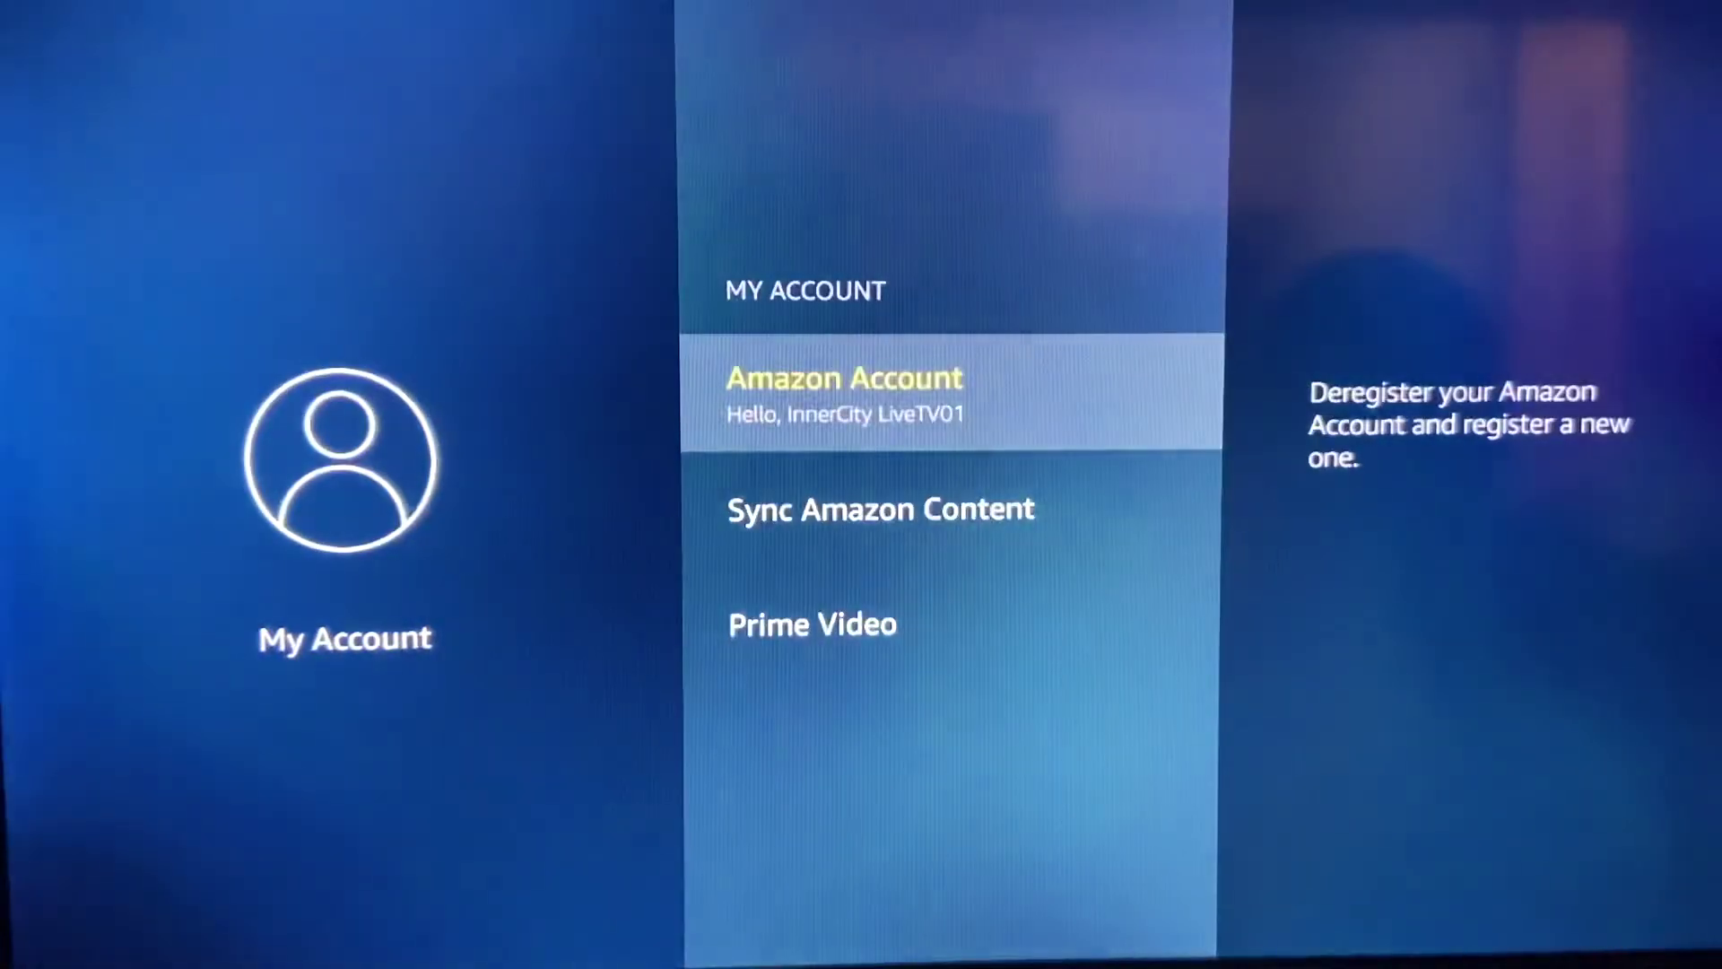